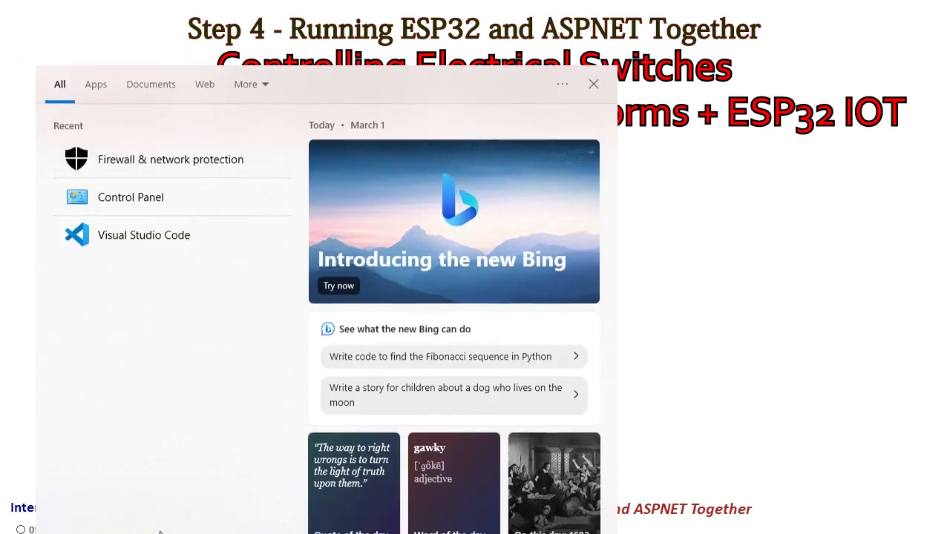
- Open Firewall & network protection and scroll down to its Advanced settings link
click(170, 159)
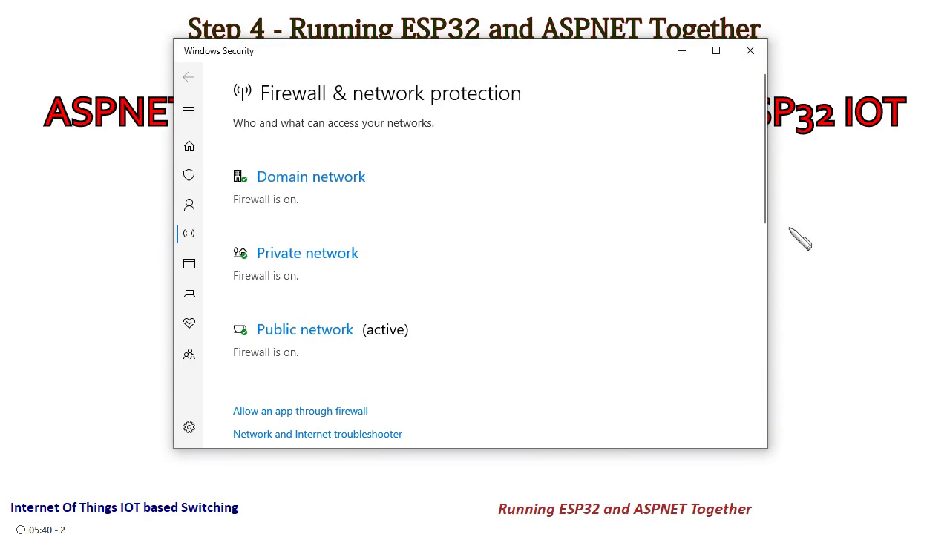
mouse_move(713, 246)
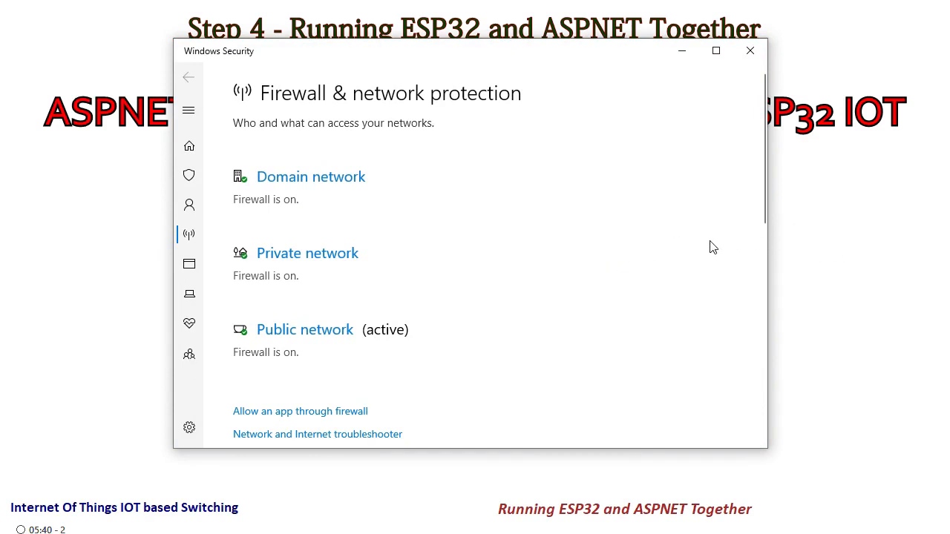
mouse_move(605, 289)
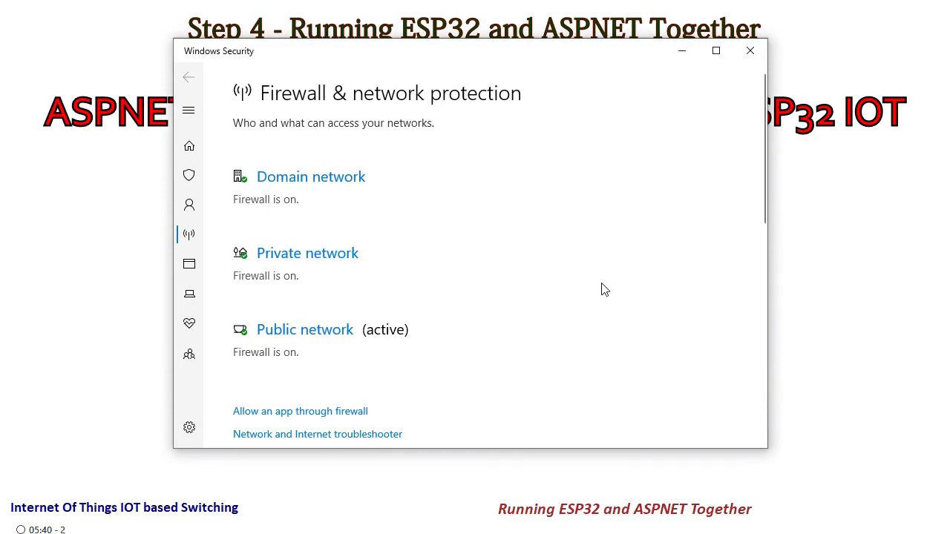
mouse_move(620, 289)
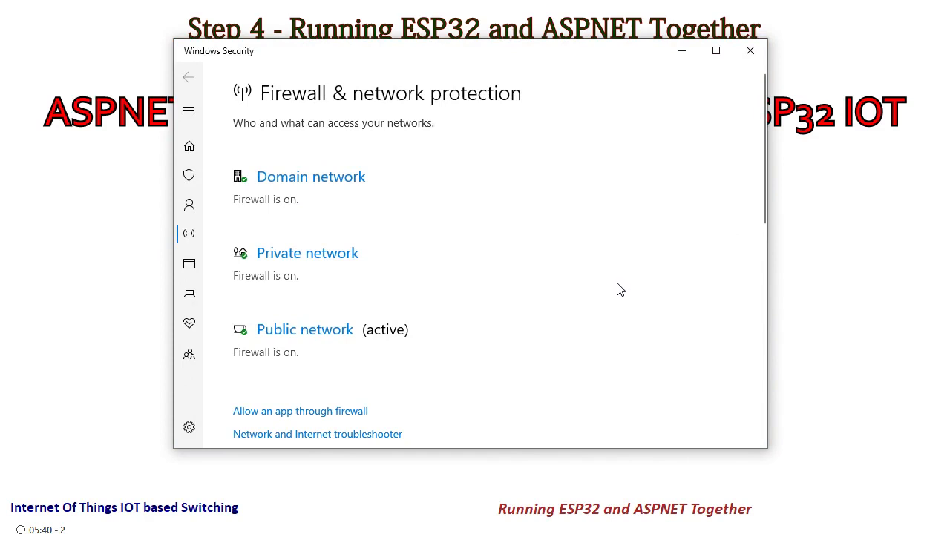
mouse_move(437, 250)
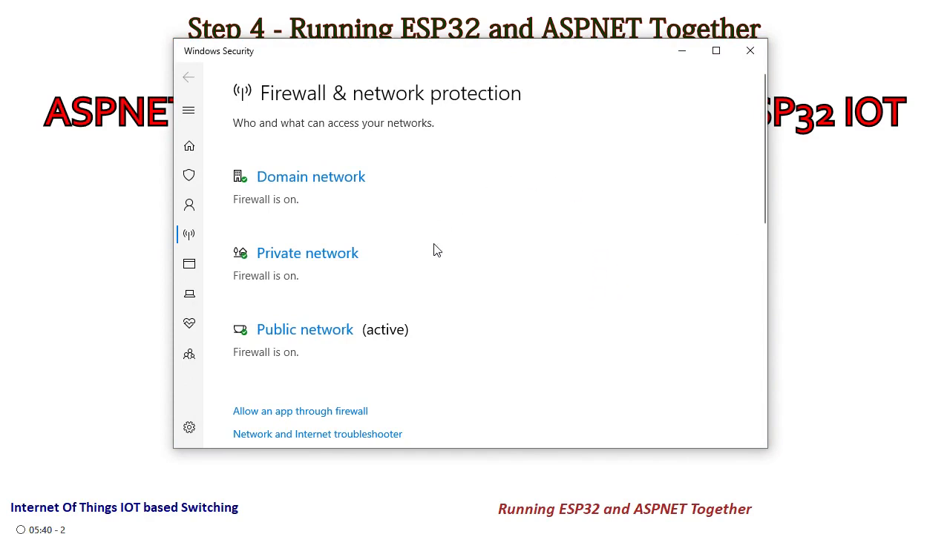
mouse_move(501, 344)
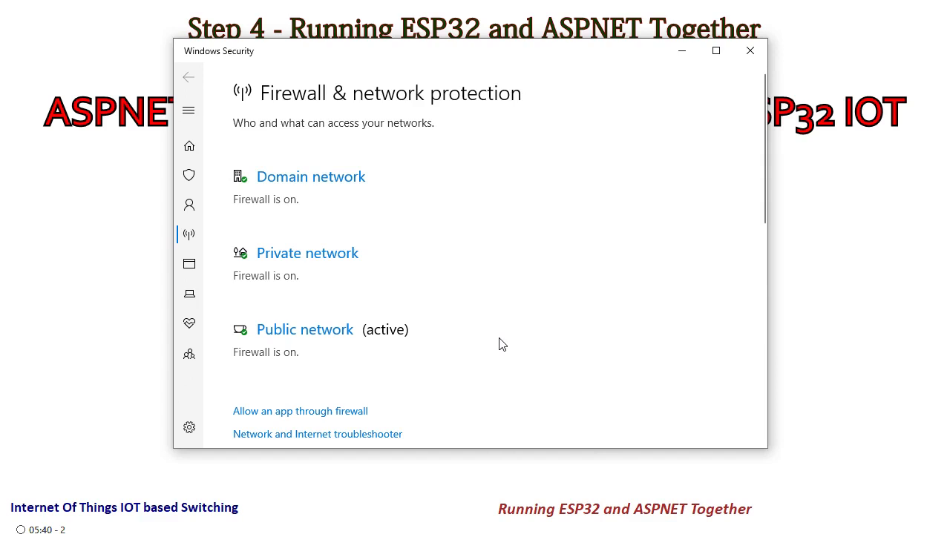
mouse_move(485, 309)
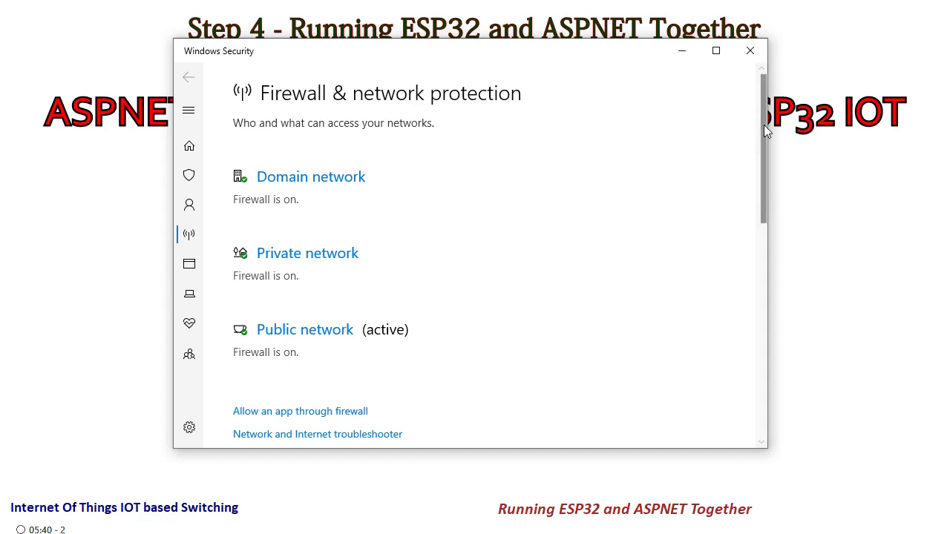
scroll(down, 3)
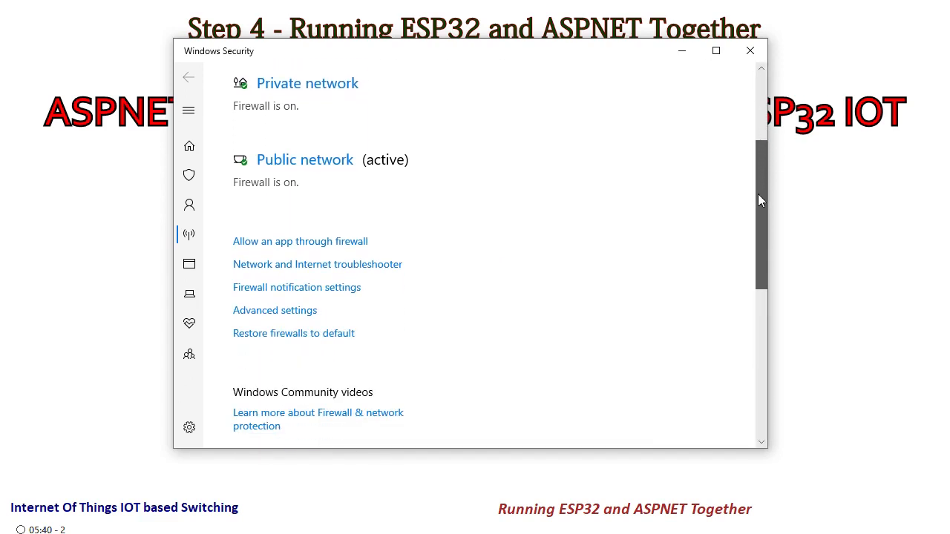
scroll(down, 3)
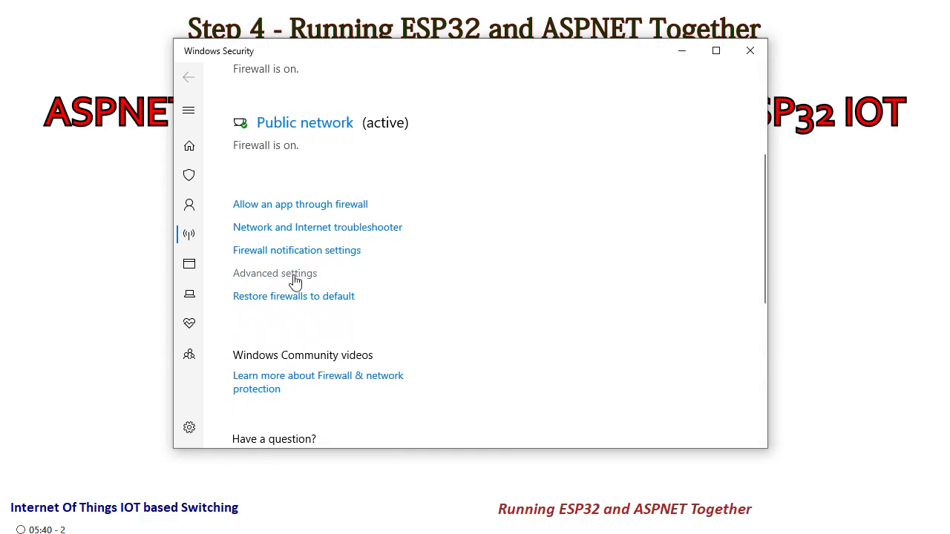
mouse_move(284, 280)
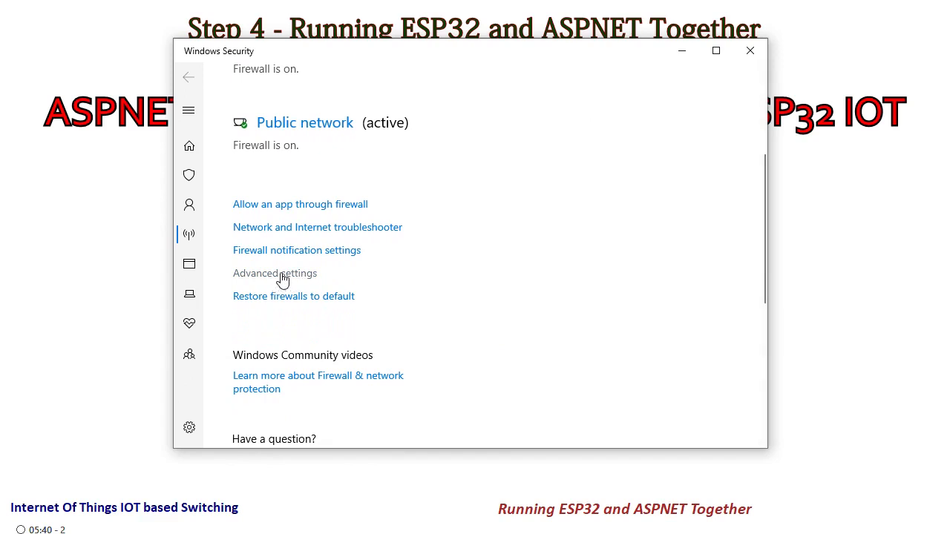
mouse_move(471, 289)
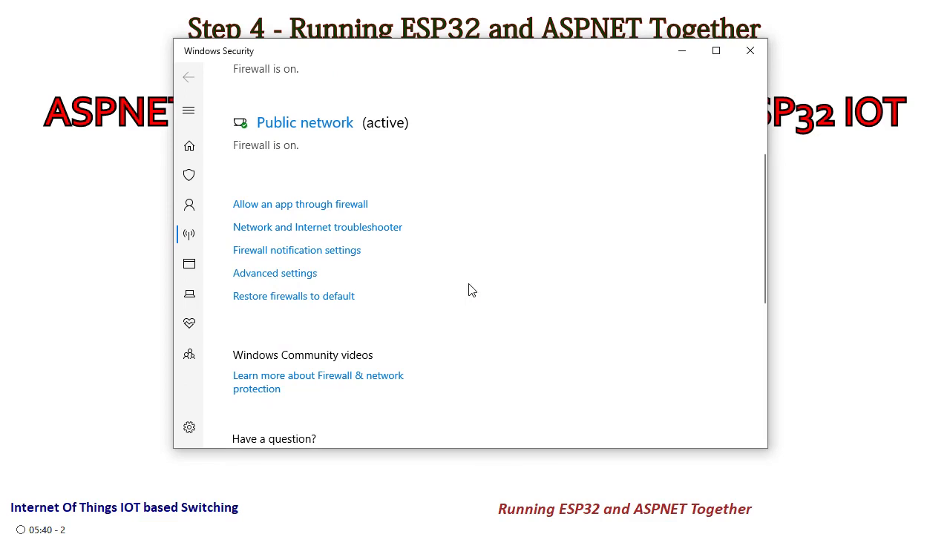
- Launch the advanced firewall console and show its Inbound Rules list
click(275, 273)
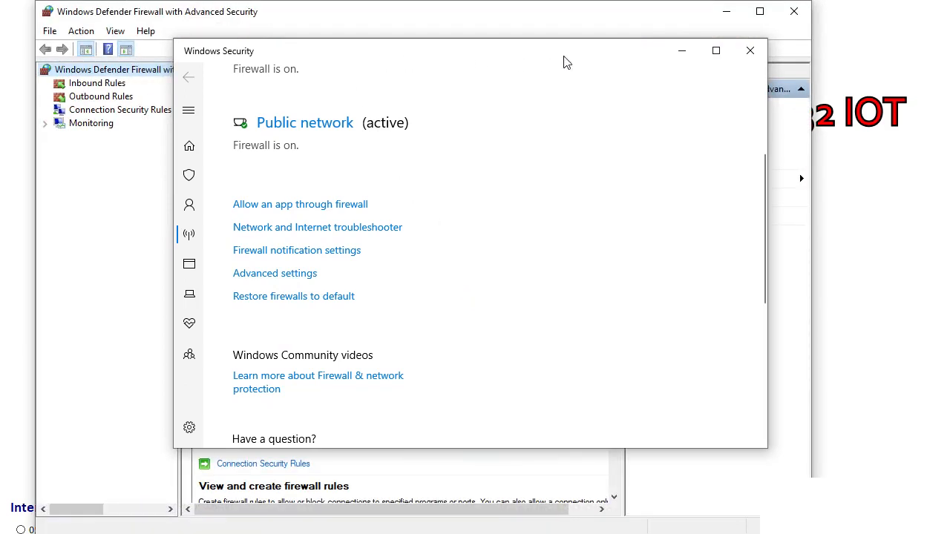
click(749, 51)
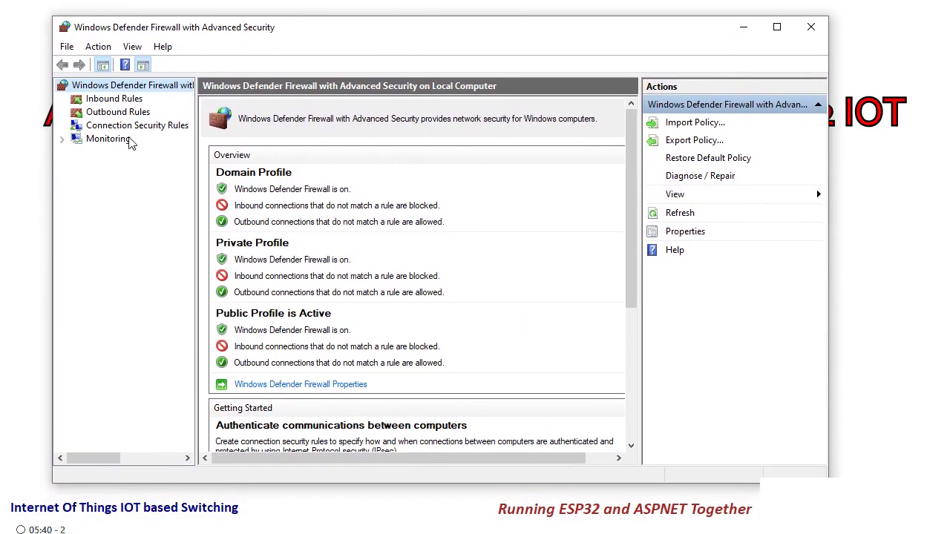
click(114, 98)
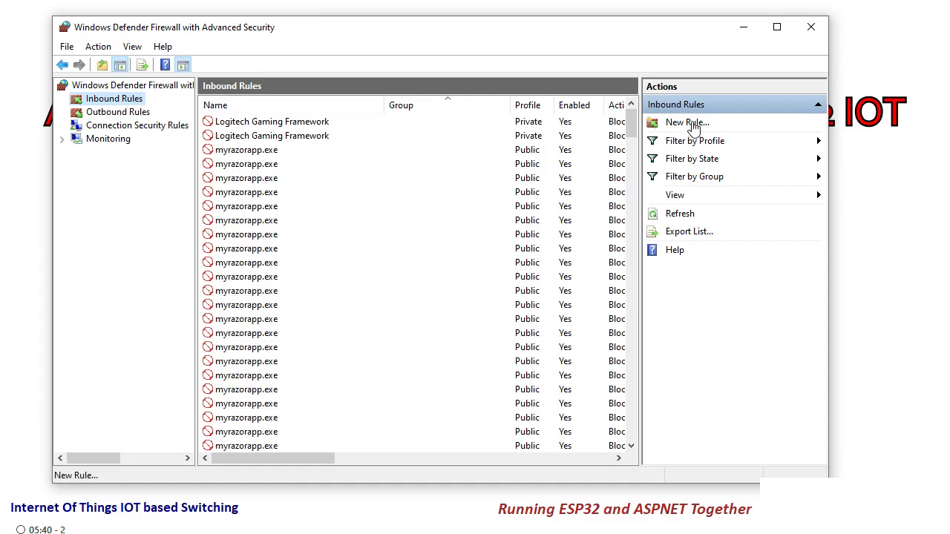
- Start a new Port inbound rule for TCP with specific local port 8090
click(686, 122)
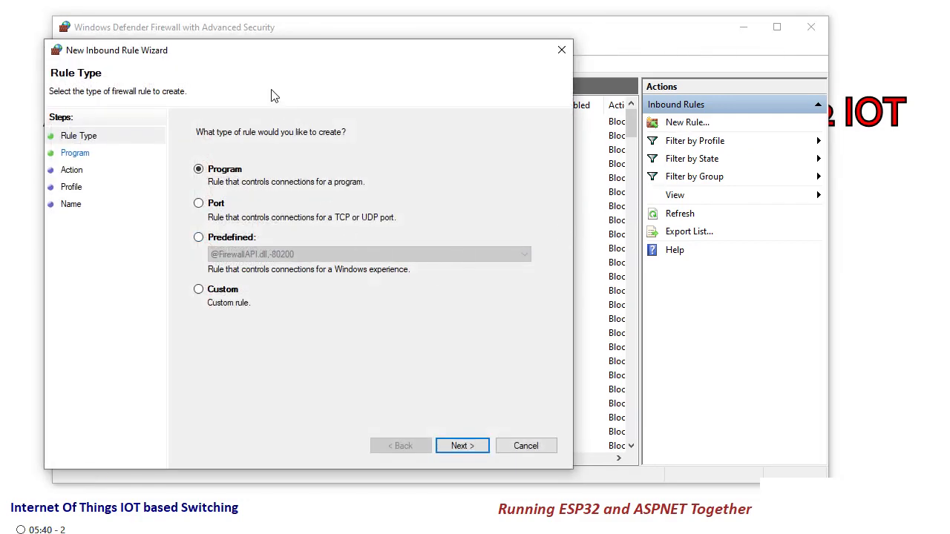
mouse_move(939, 431)
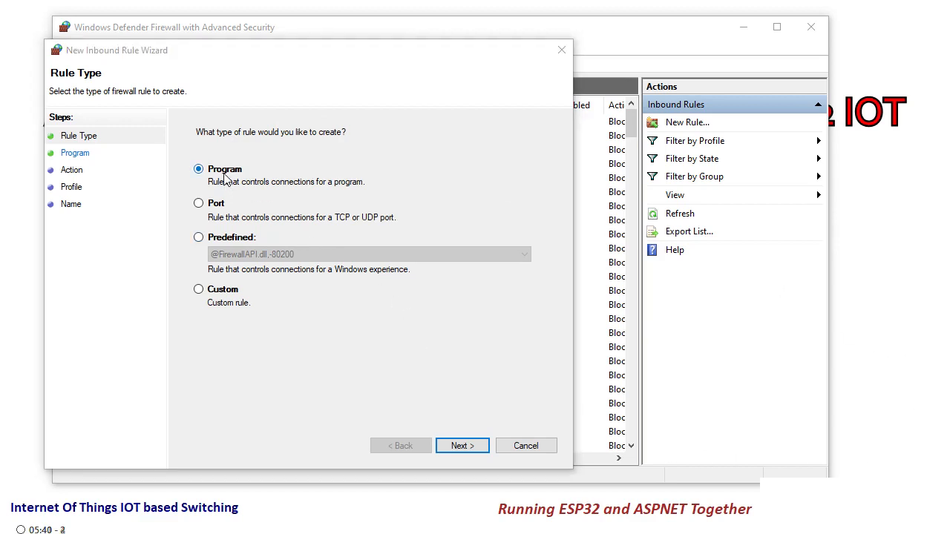
click(199, 203)
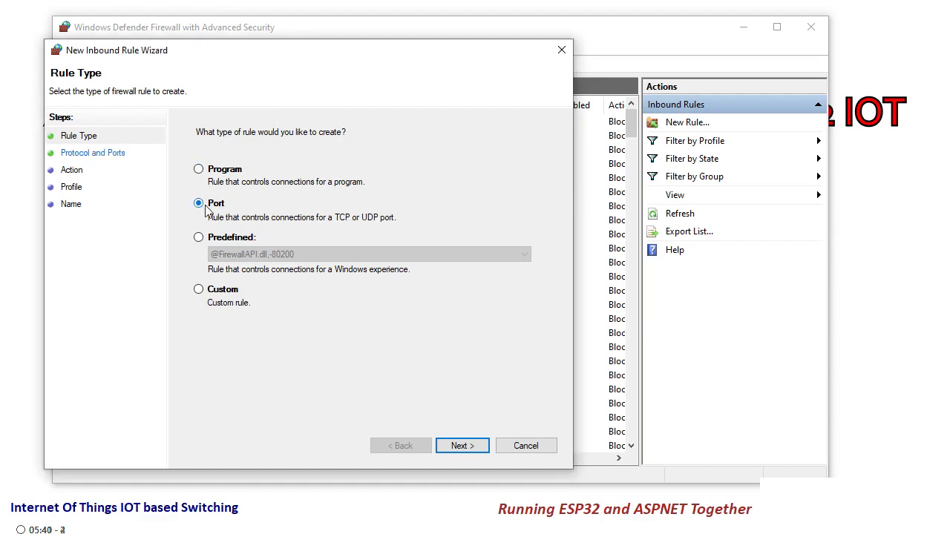
mouse_move(226, 217)
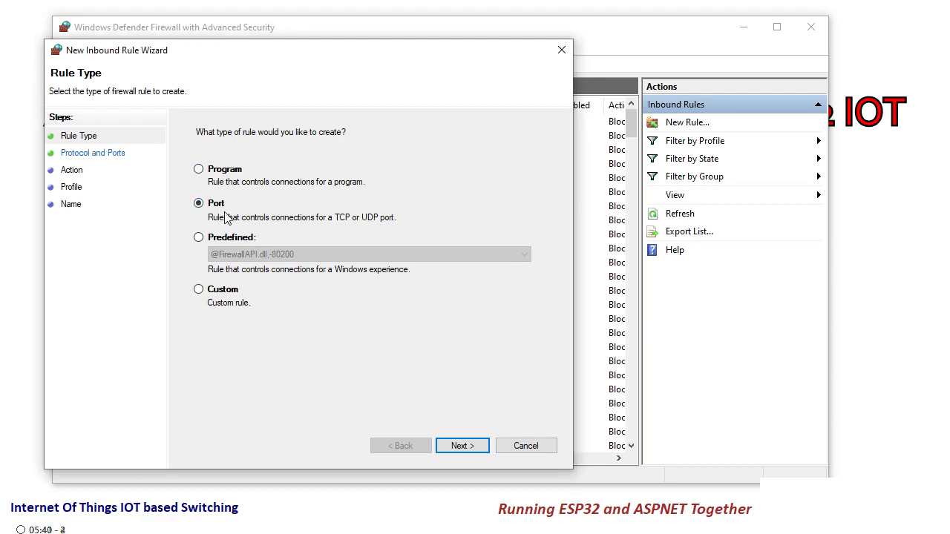
click(462, 445)
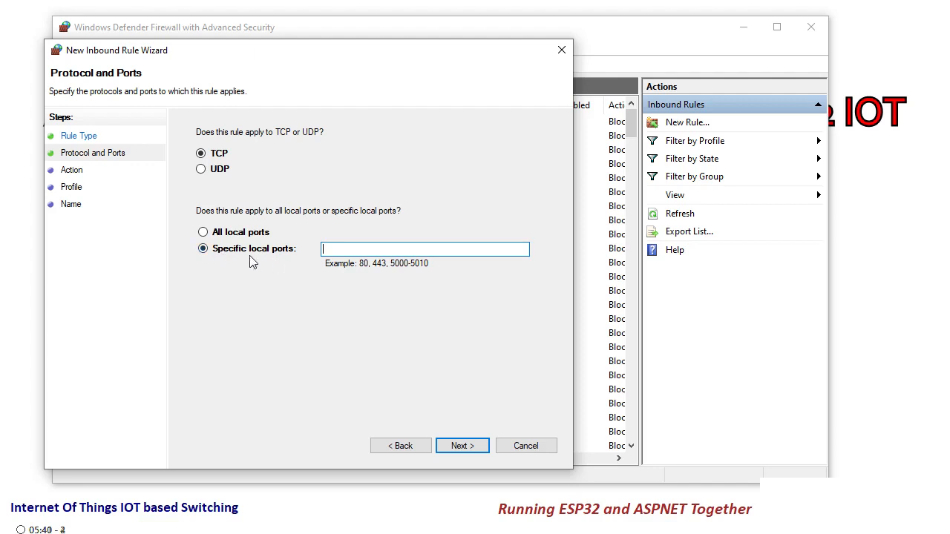
mouse_move(349, 253)
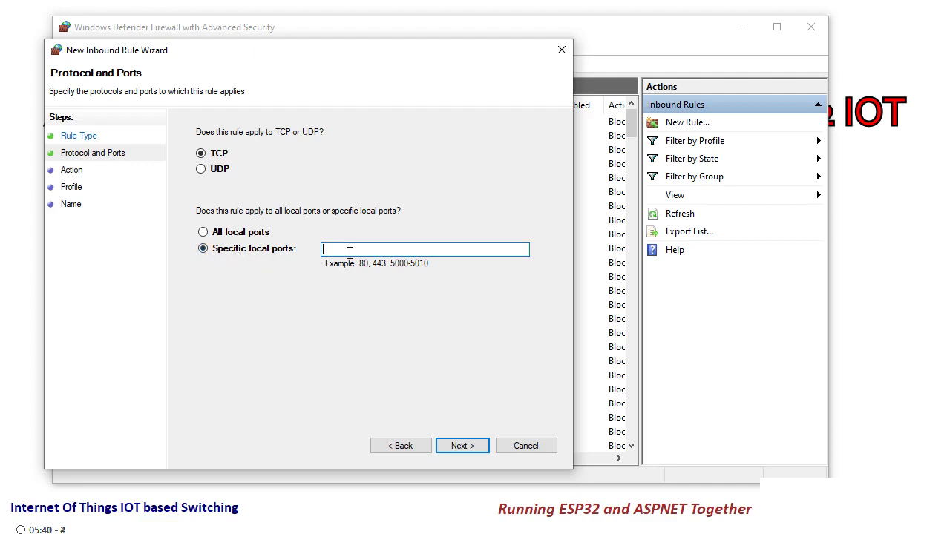
text(80)
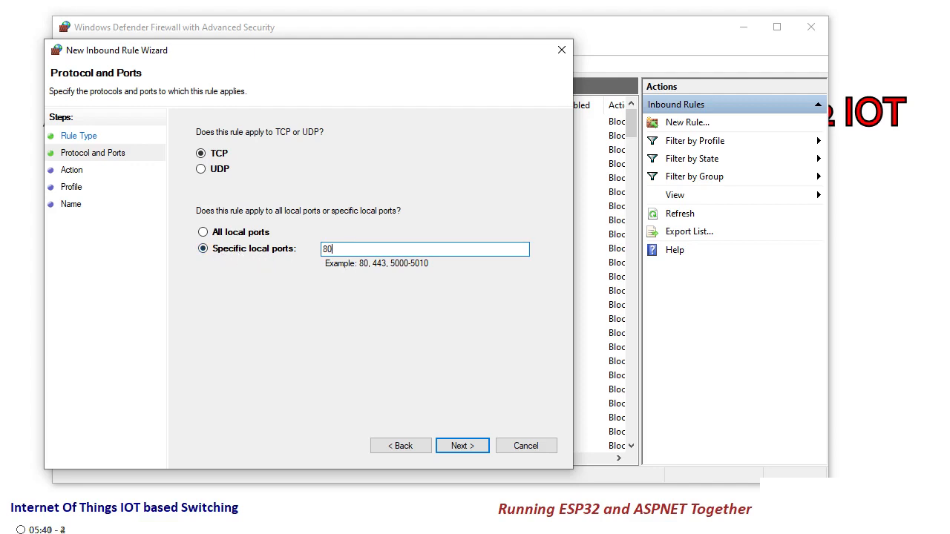
text(90)
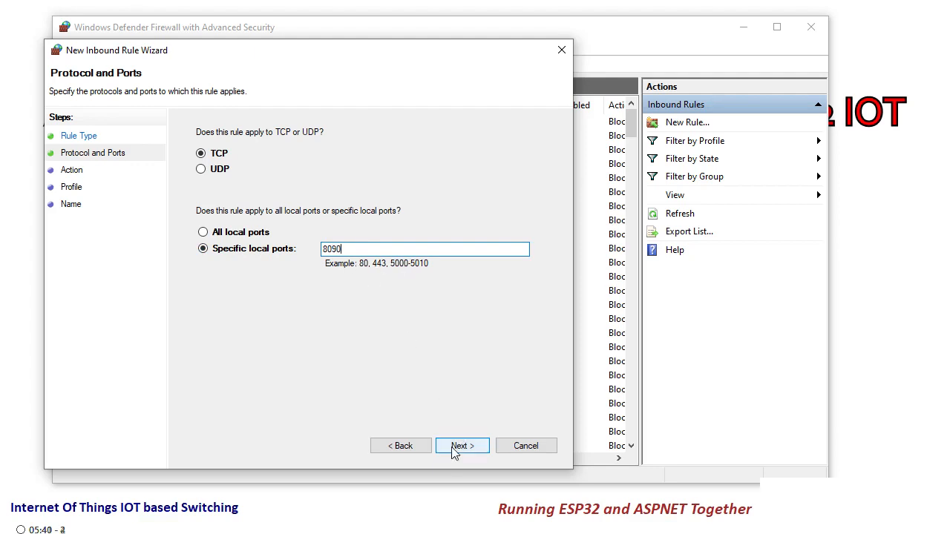
- Keep Allow the connection and the Domain, Private and Public profiles in the wizard
click(462, 446)
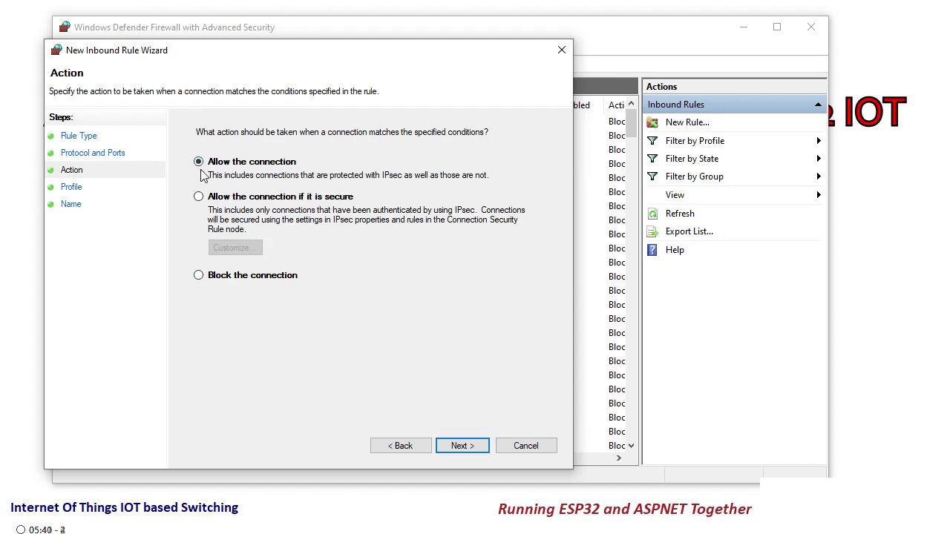
click(461, 446)
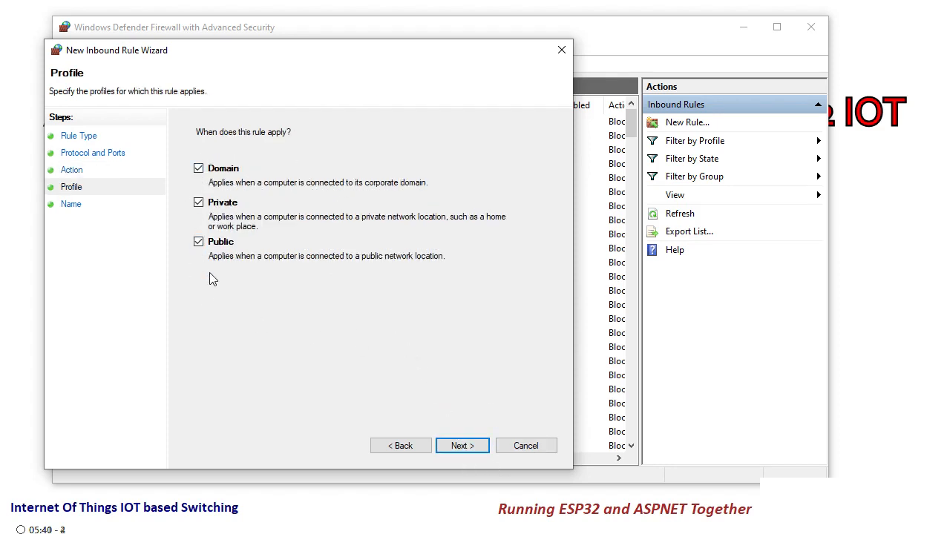
click(462, 446)
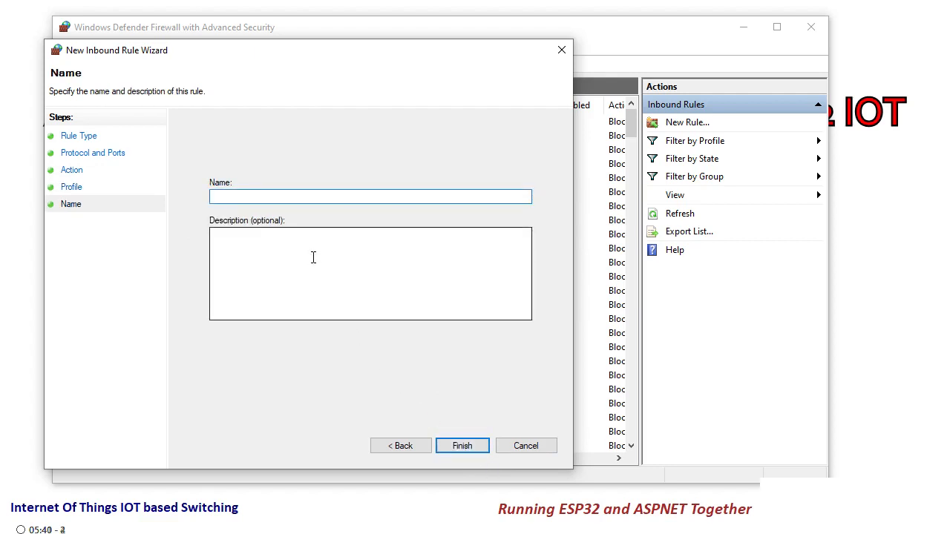
- Name the rule '_Hoven8090' and finish the New Inbound Rule Wizard
text(_H)
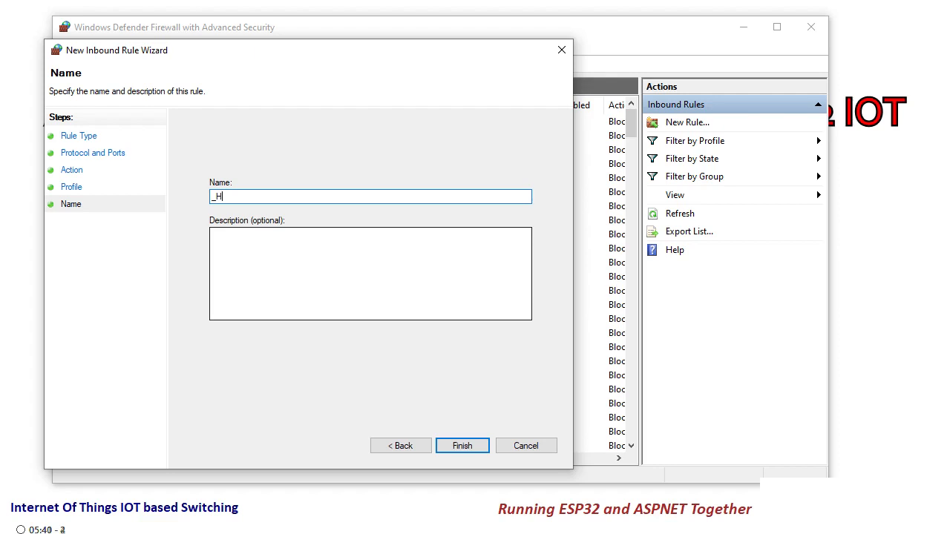
text(oven)
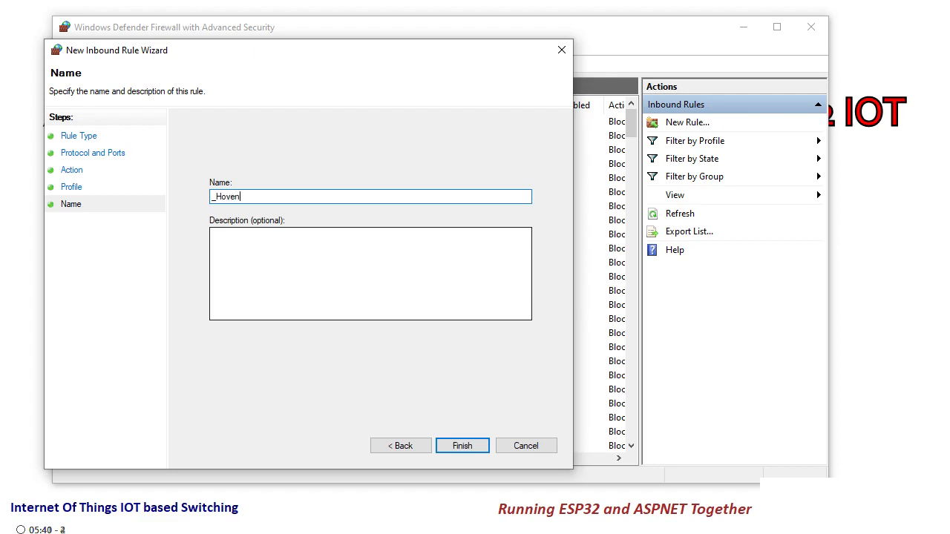
text(8090)
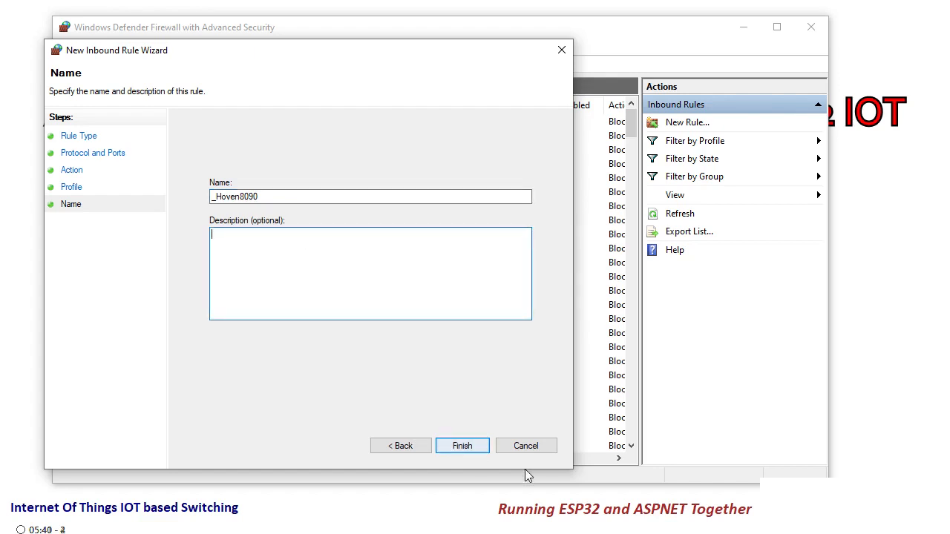
click(462, 446)
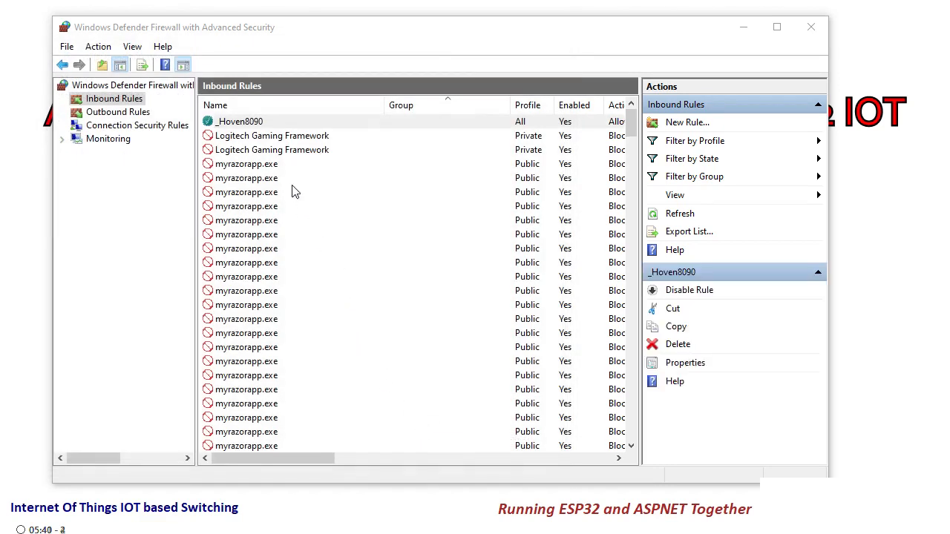
click(240, 121)
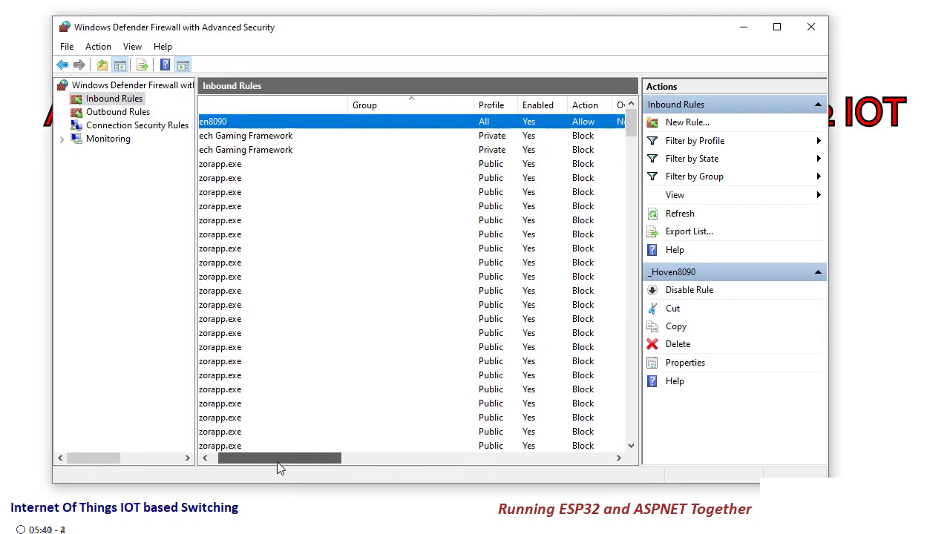
drag(278, 458, 343, 458)
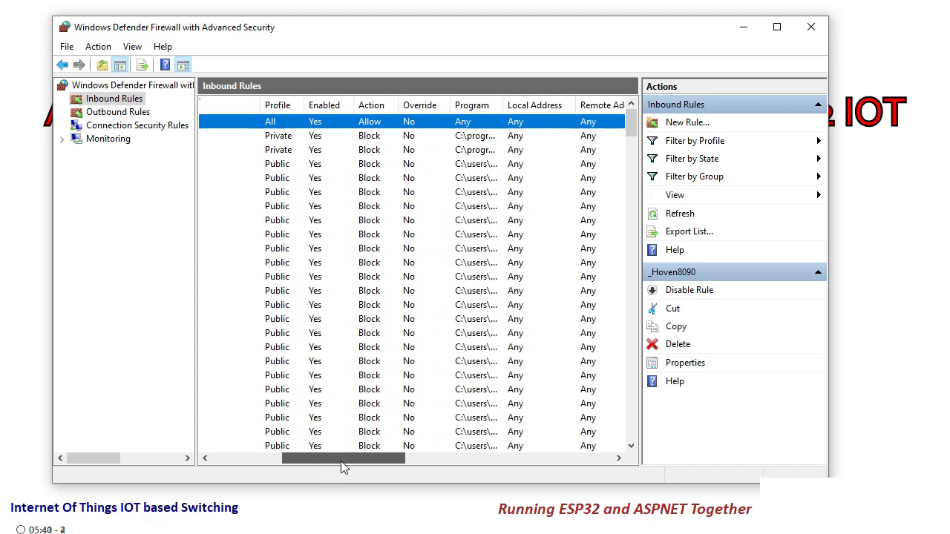
drag(344, 459, 393, 459)
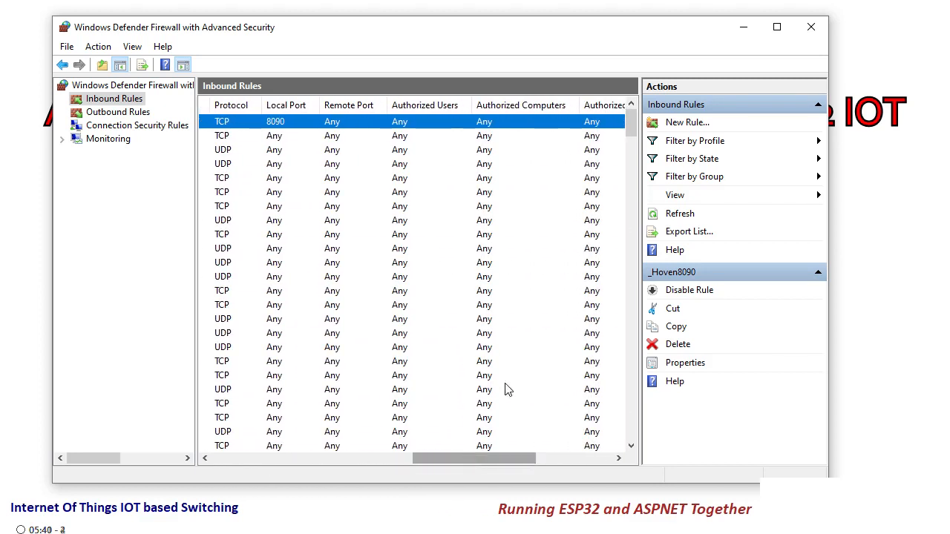
click(9, 529)
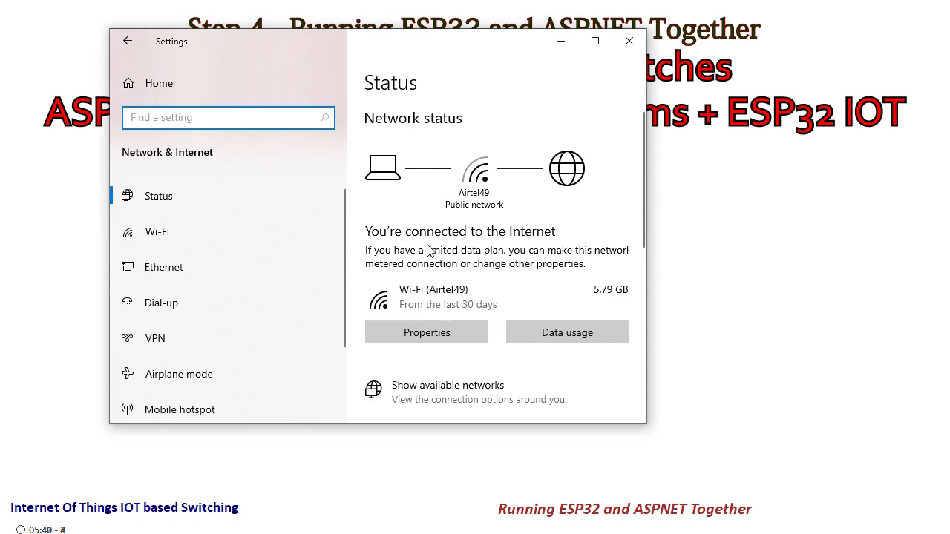
mouse_move(432, 254)
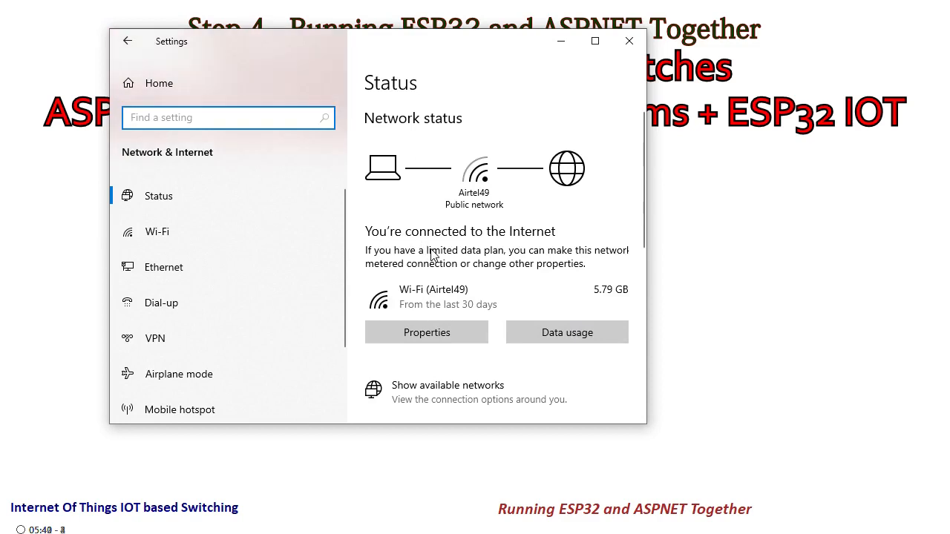
mouse_move(453, 278)
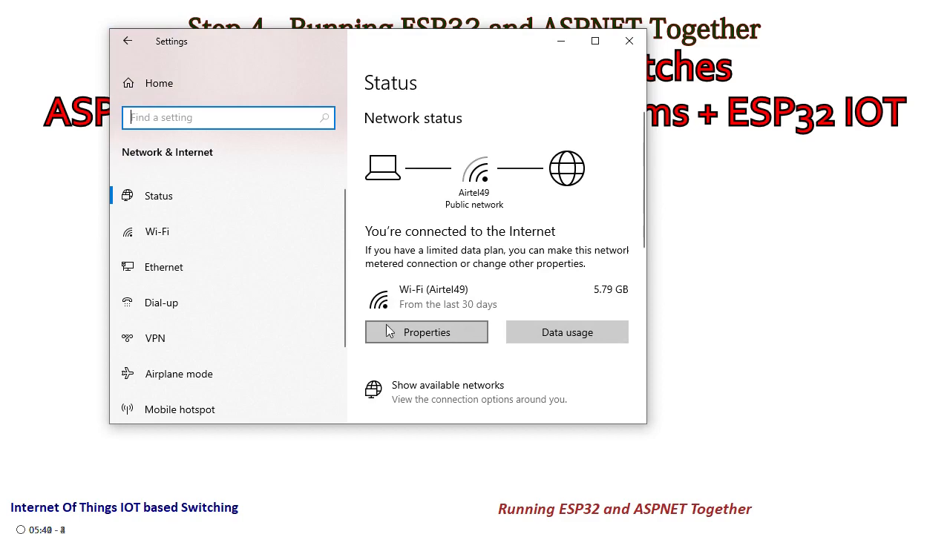
- Open Properties for the Airtel49 Wi-Fi connection from Network & Internet Status
click(426, 332)
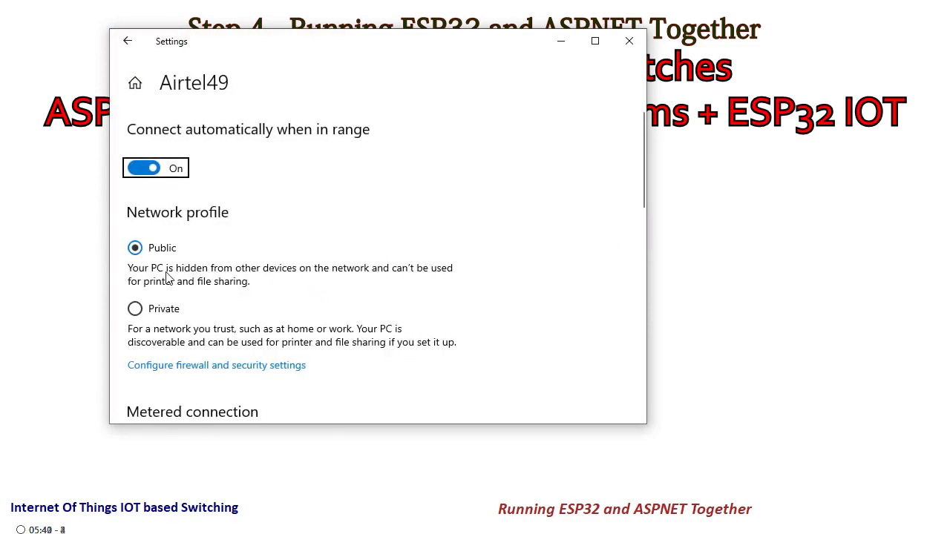
mouse_move(152, 263)
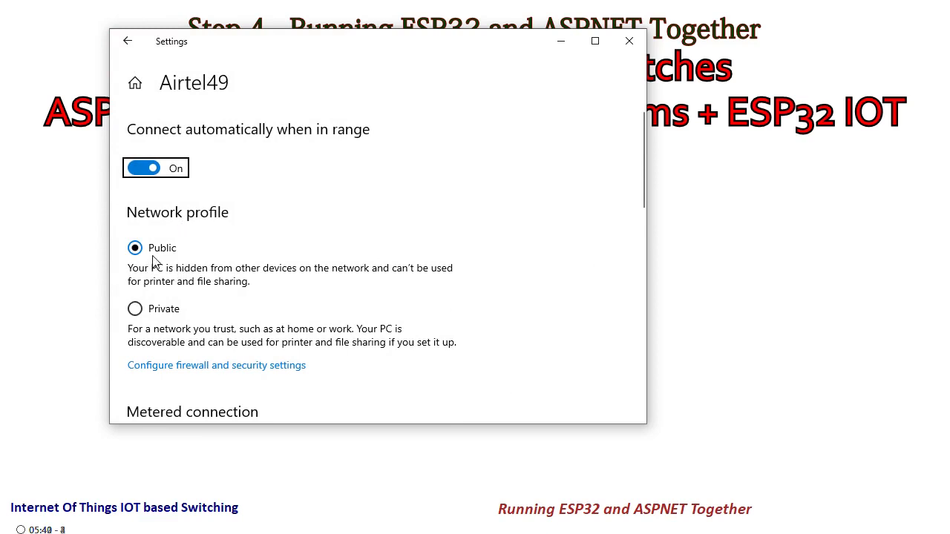
mouse_move(121, 320)
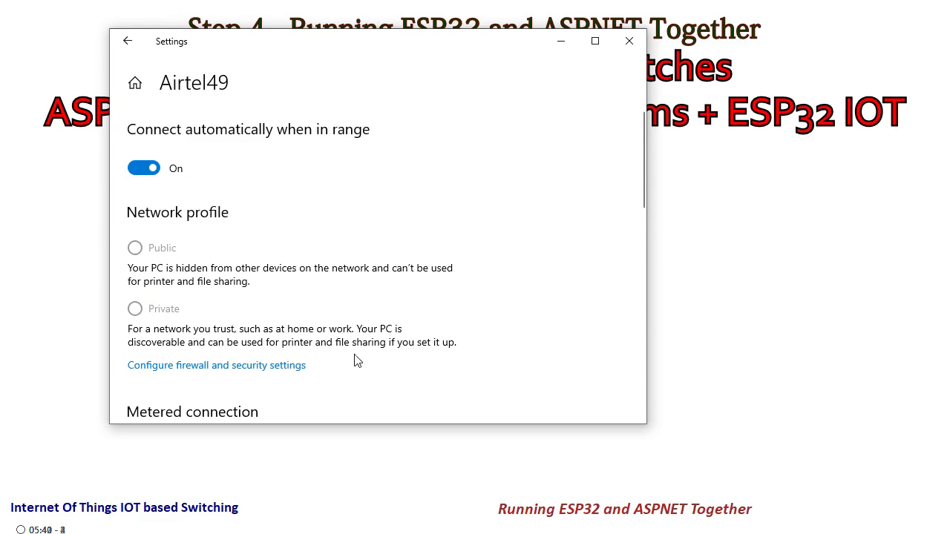
- Select the Private radio button under Network profile for Airtel49
click(135, 309)
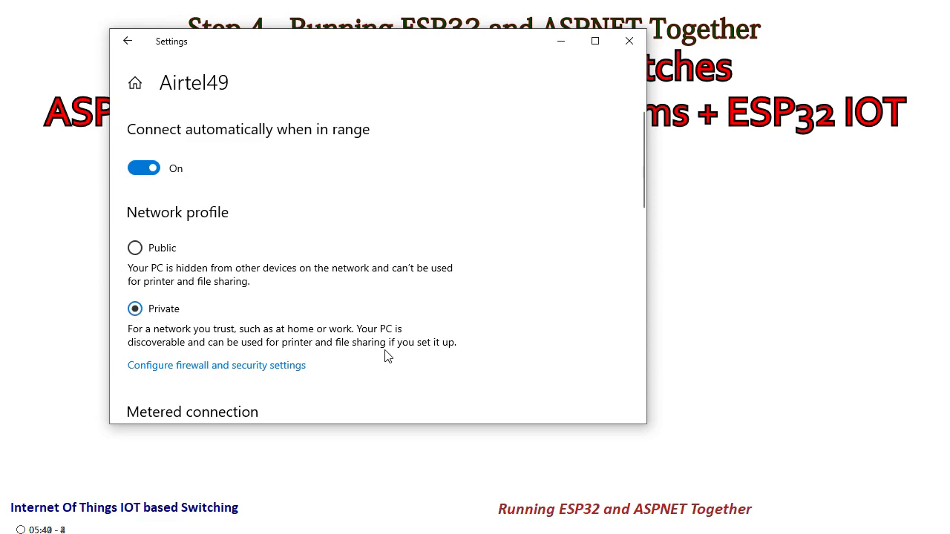
mouse_move(314, 341)
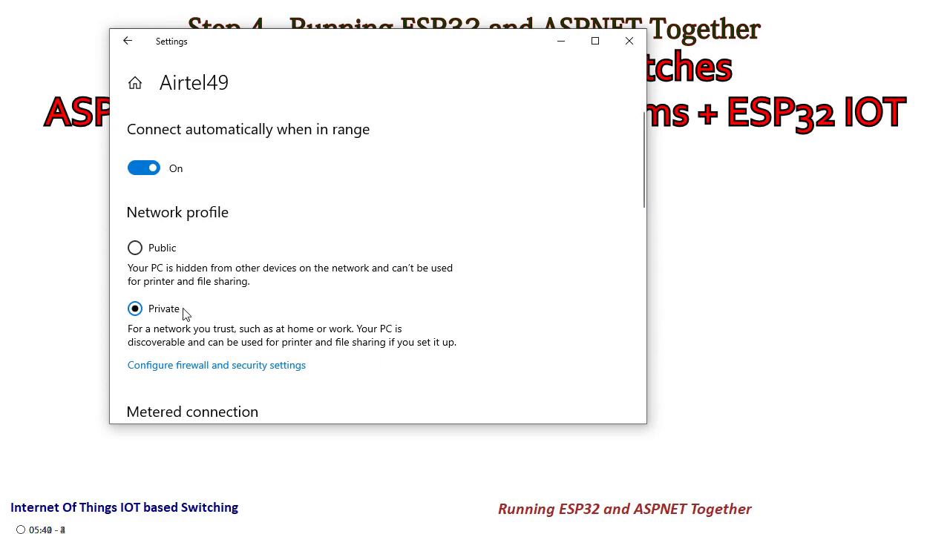
mouse_move(135, 248)
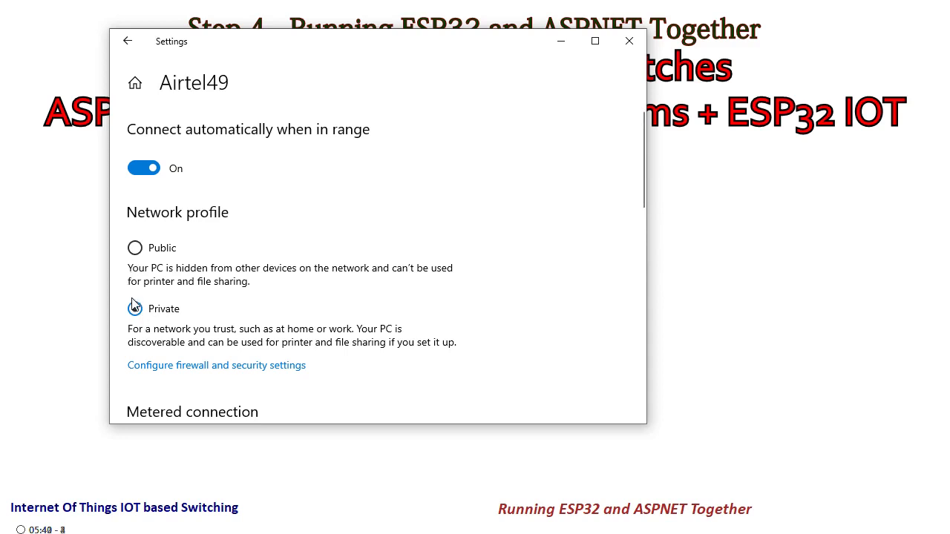
click(134, 309)
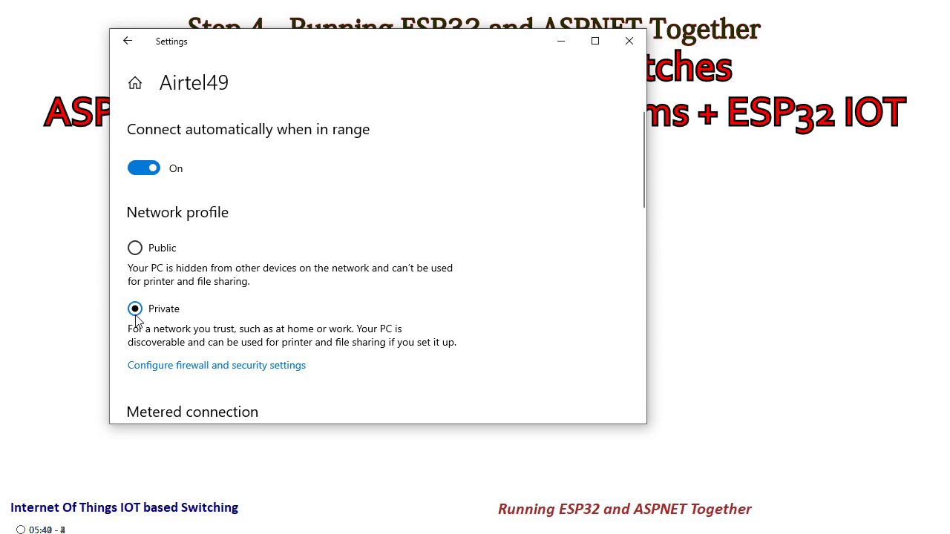
mouse_move(572, 161)
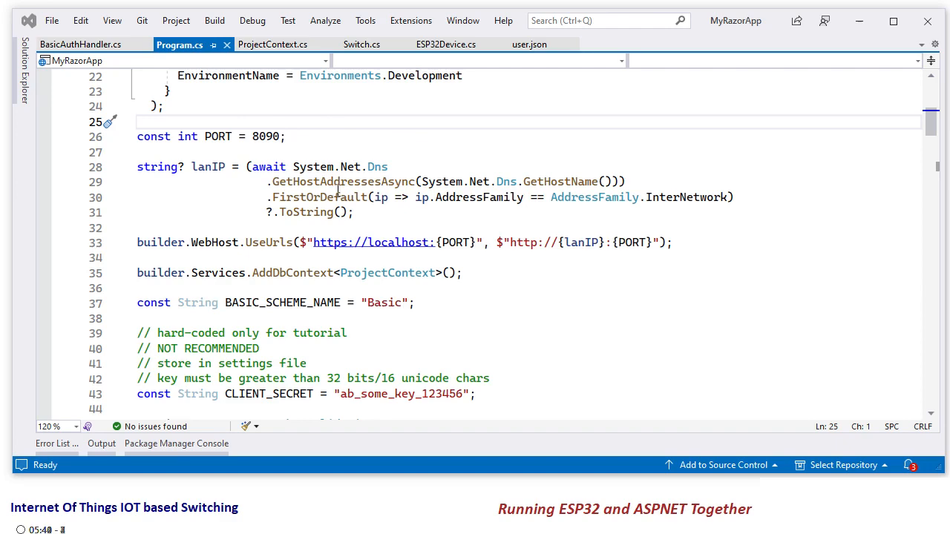
mouse_move(886, 218)
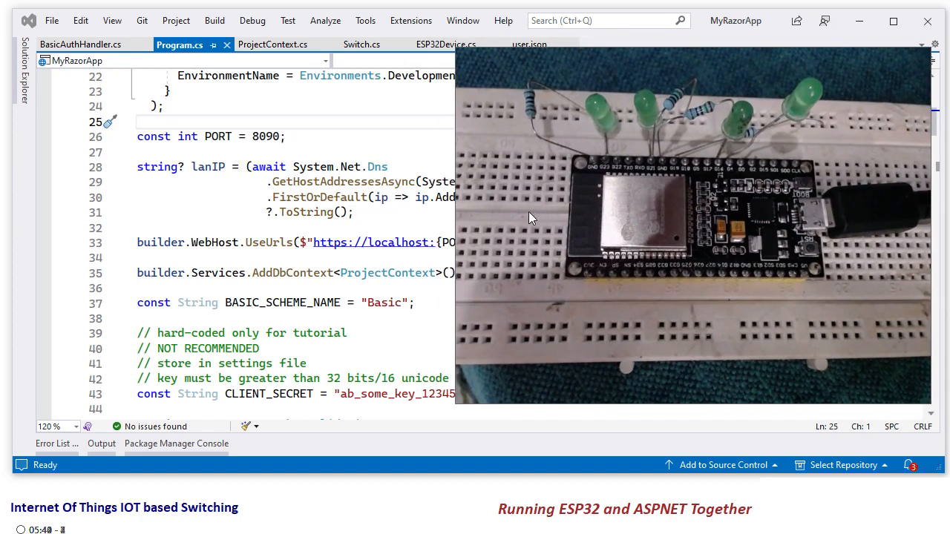
mouse_move(657, 239)
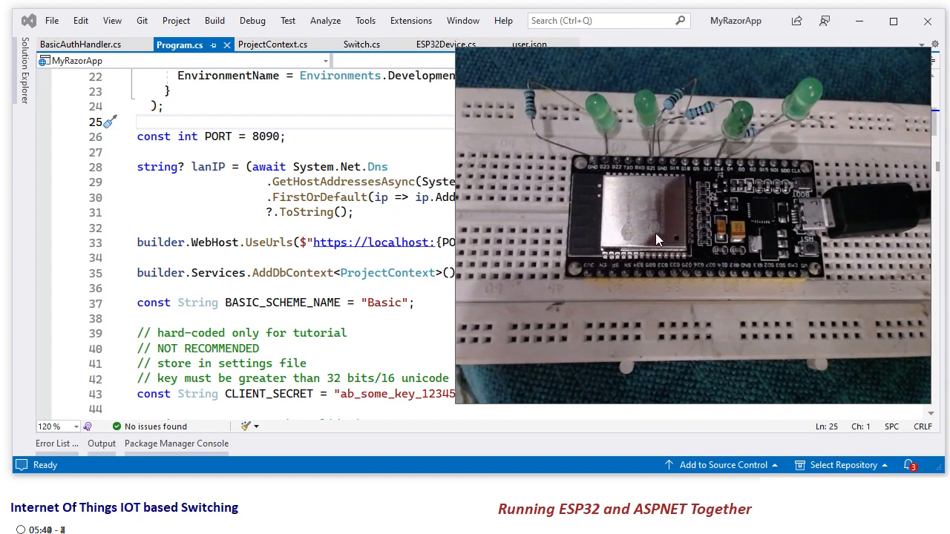
mouse_move(787, 385)
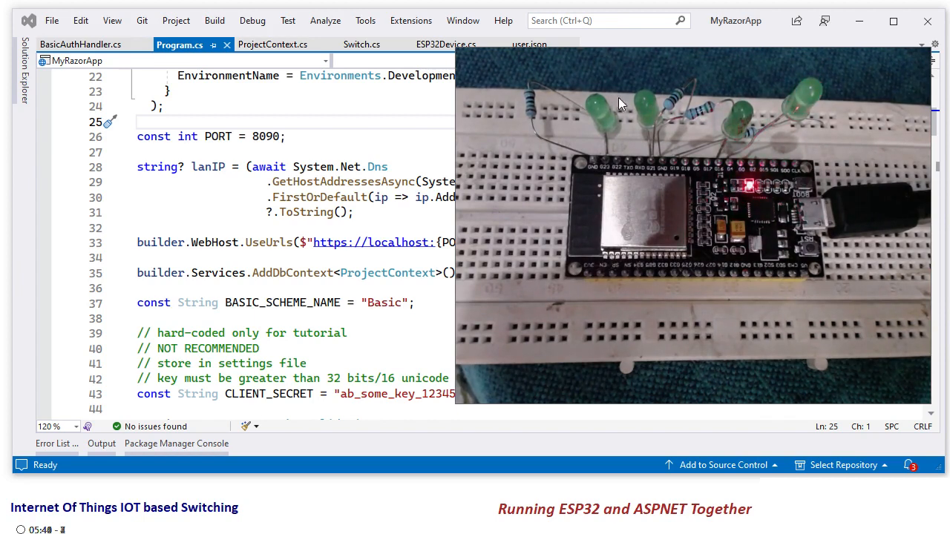
mouse_move(590, 127)
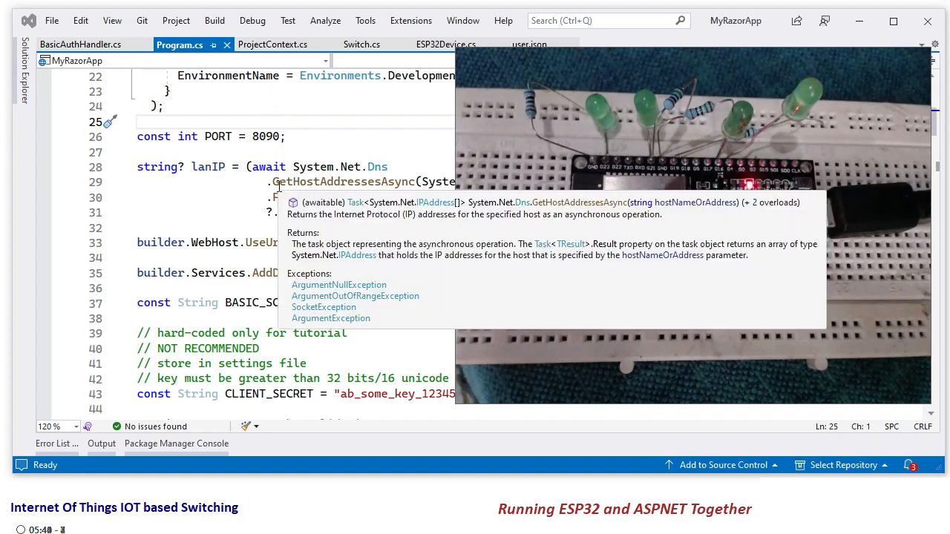
click(324, 136)
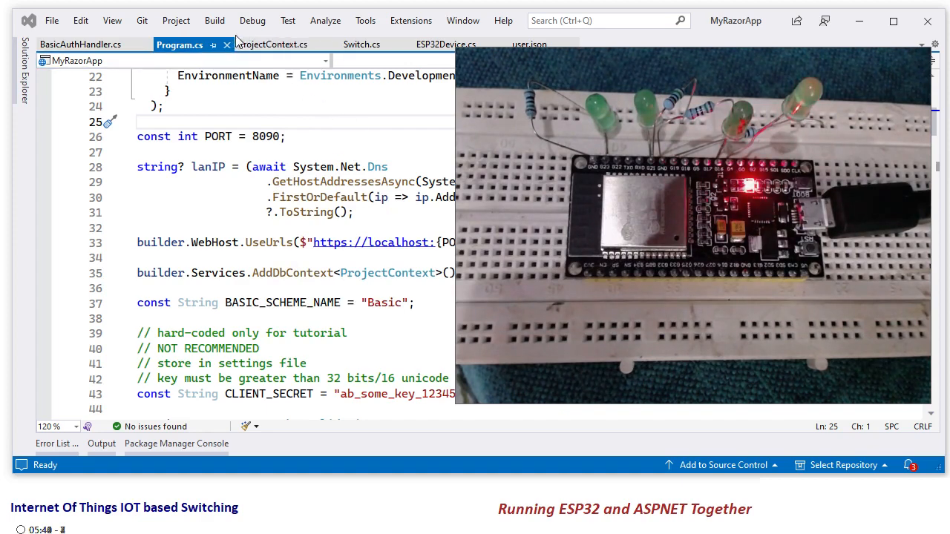
- Start MyRazorApp with Debug > Start Debugging so it listens on port 8090
click(251, 20)
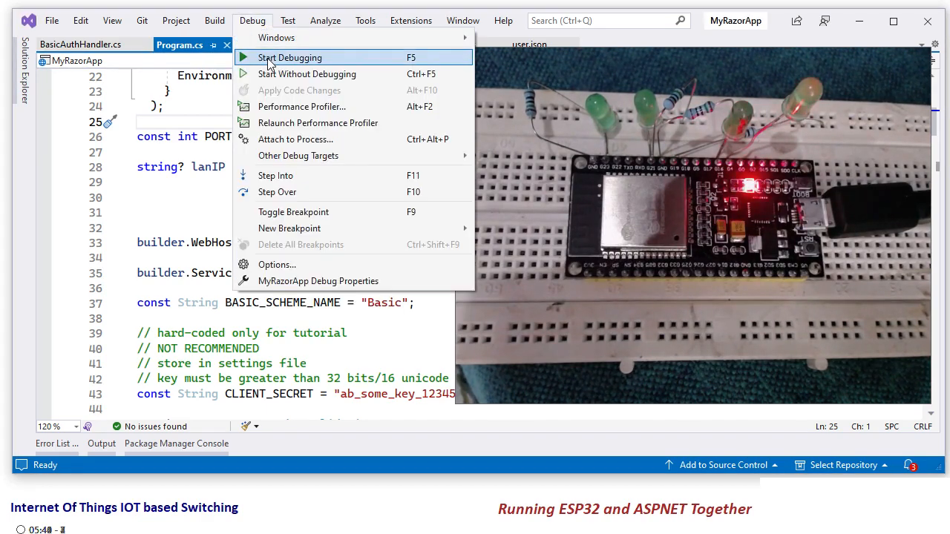
click(288, 57)
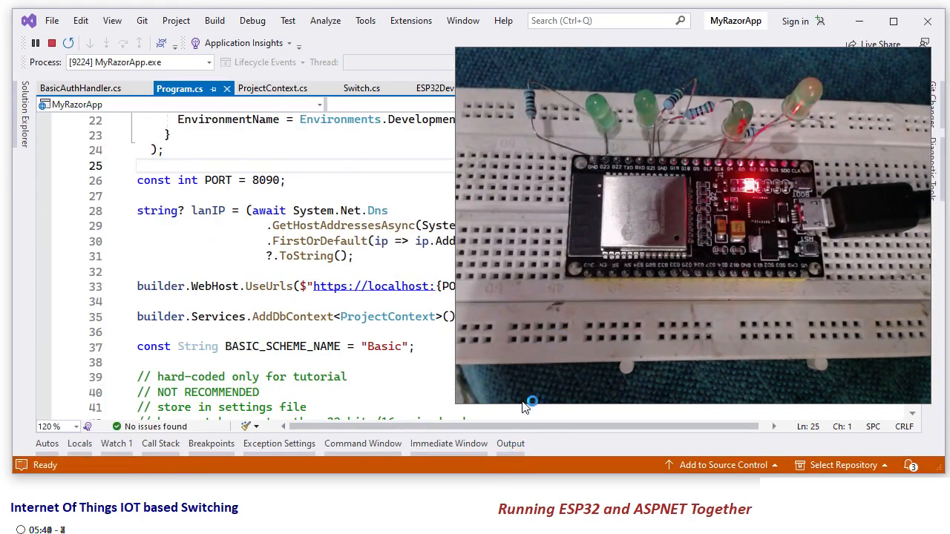
mouse_move(531, 346)
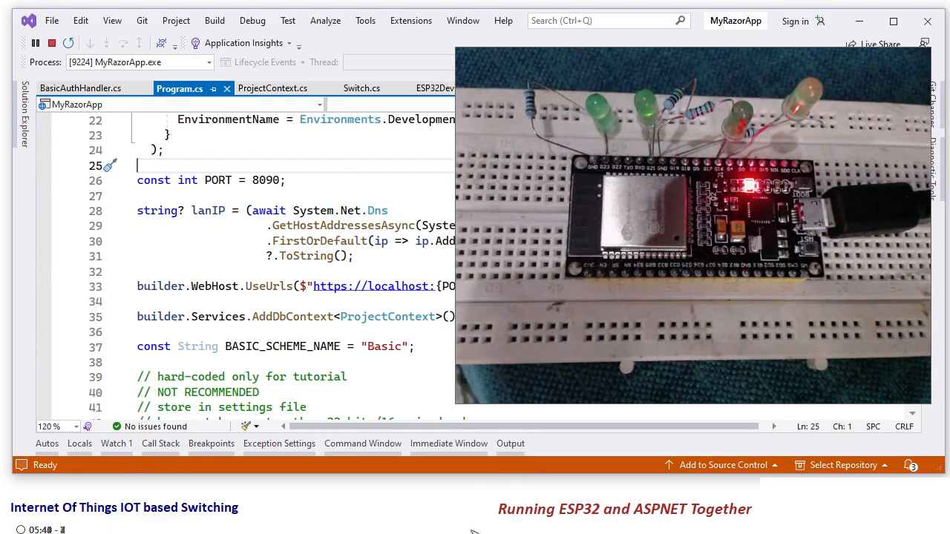
click(35, 43)
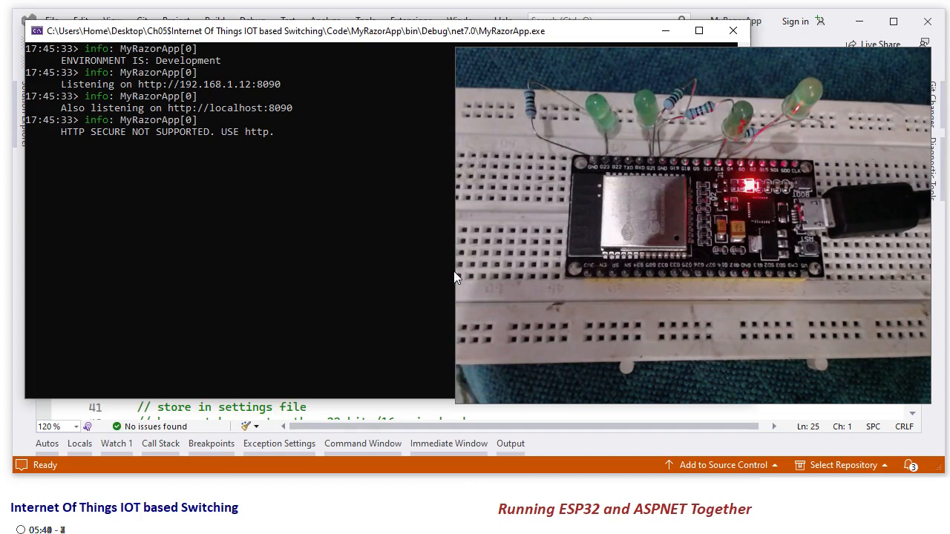
mouse_move(531, 303)
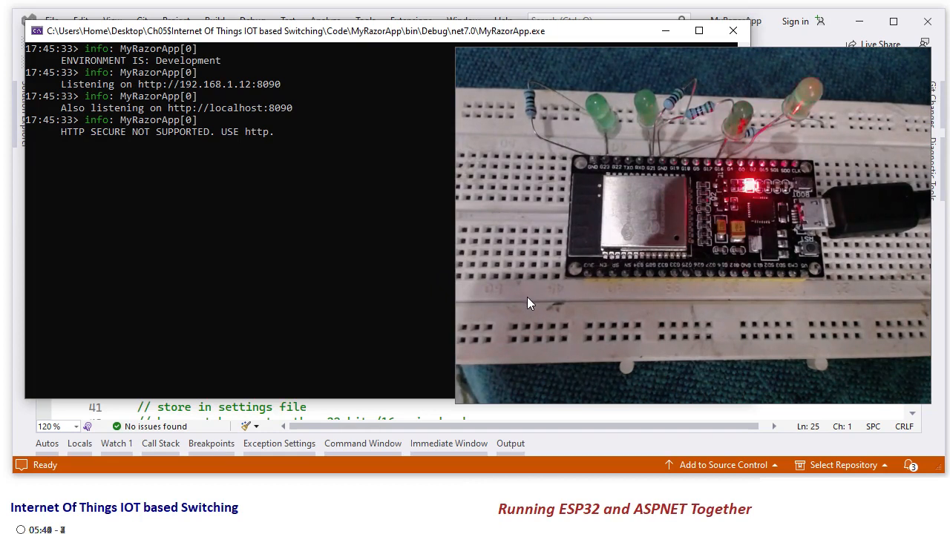
mouse_move(539, 299)
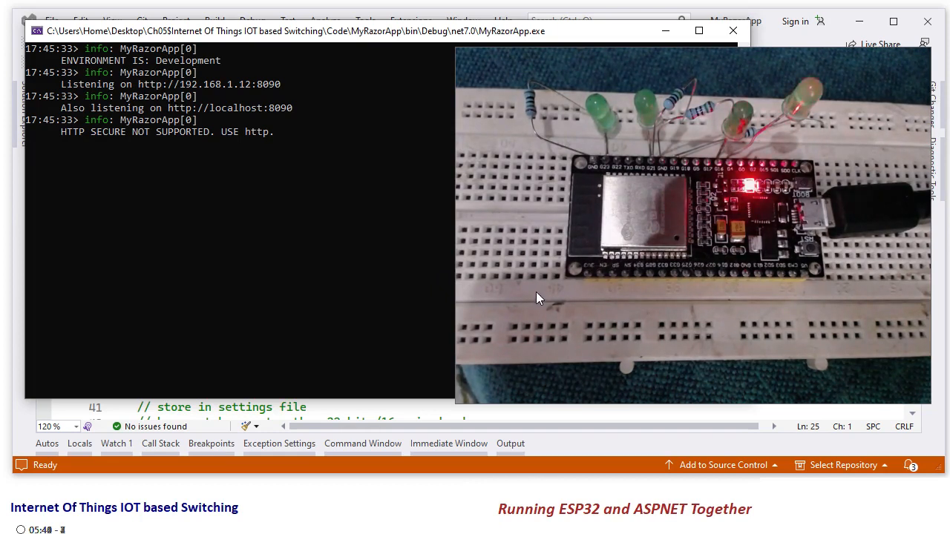